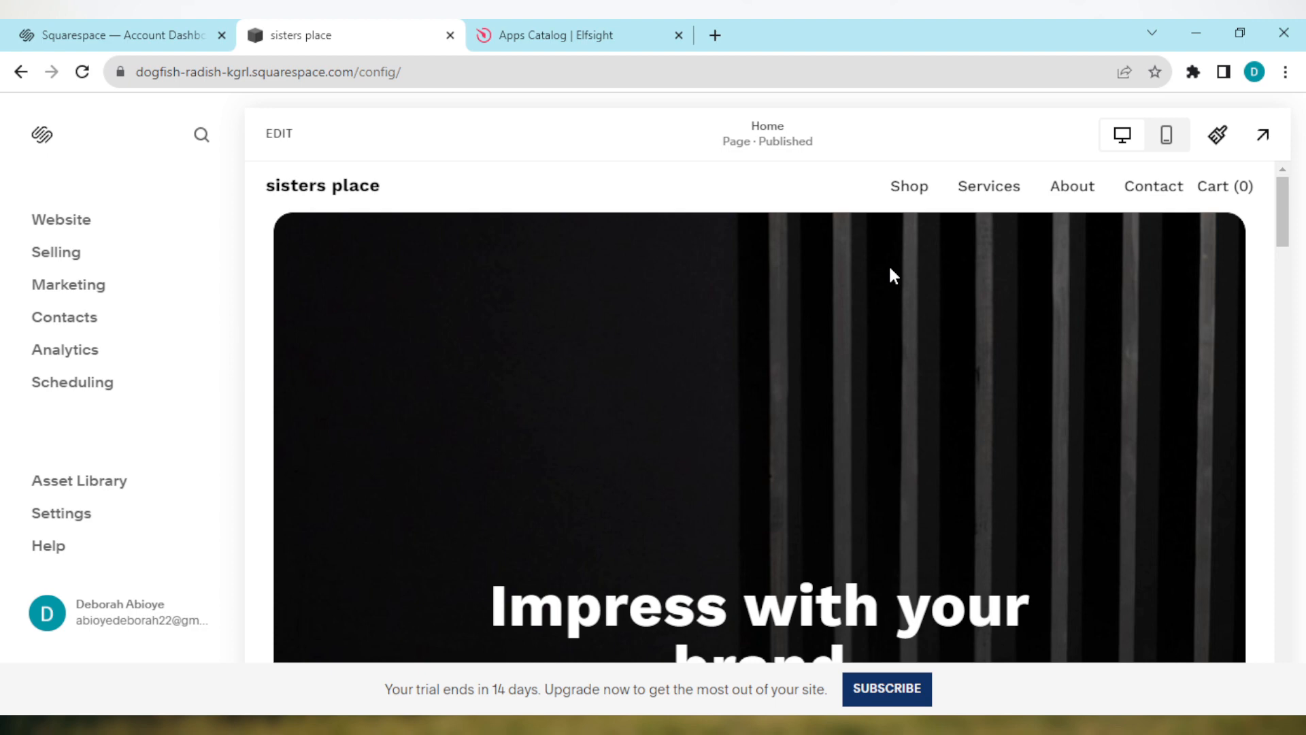
Switch from the Squarespace editor to the Elfsight tab to reach the apps catalog
left_click(578, 36)
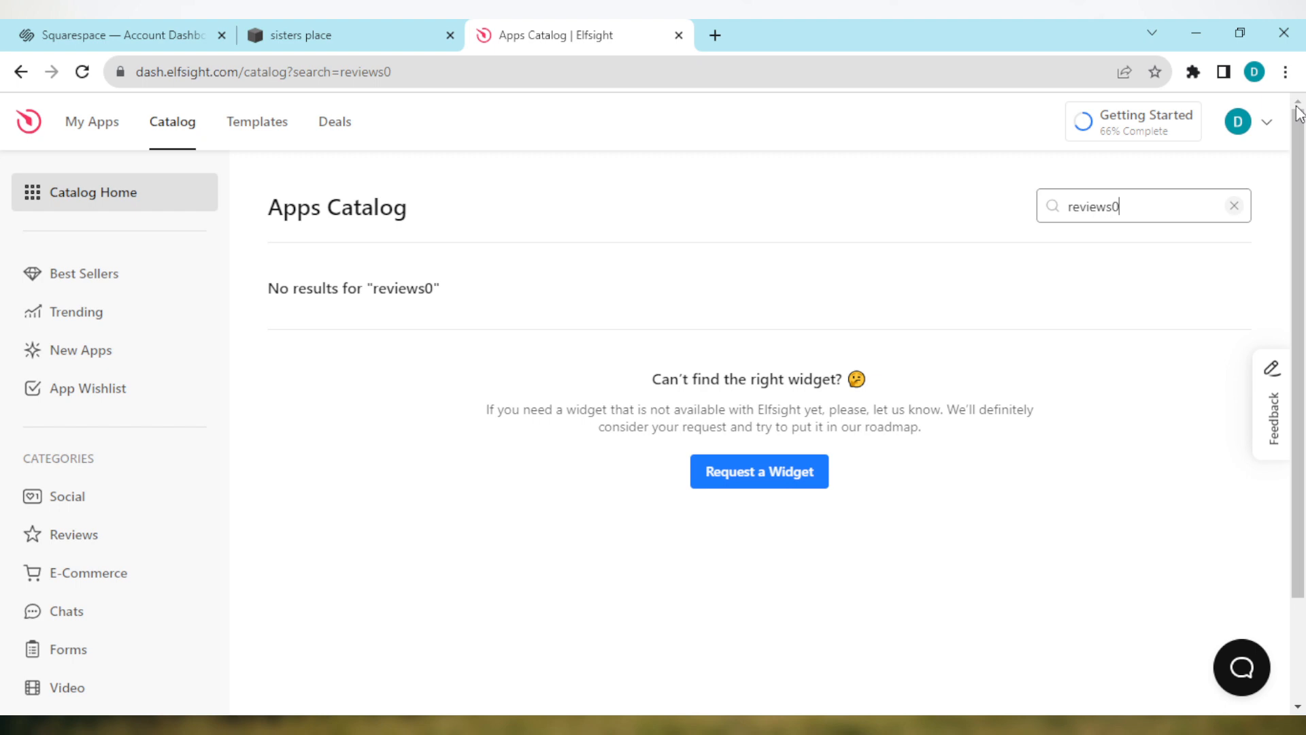
Correct the search to 'reviews', choose All-in-One Reviews and browse its starting templates
key("Backspace")
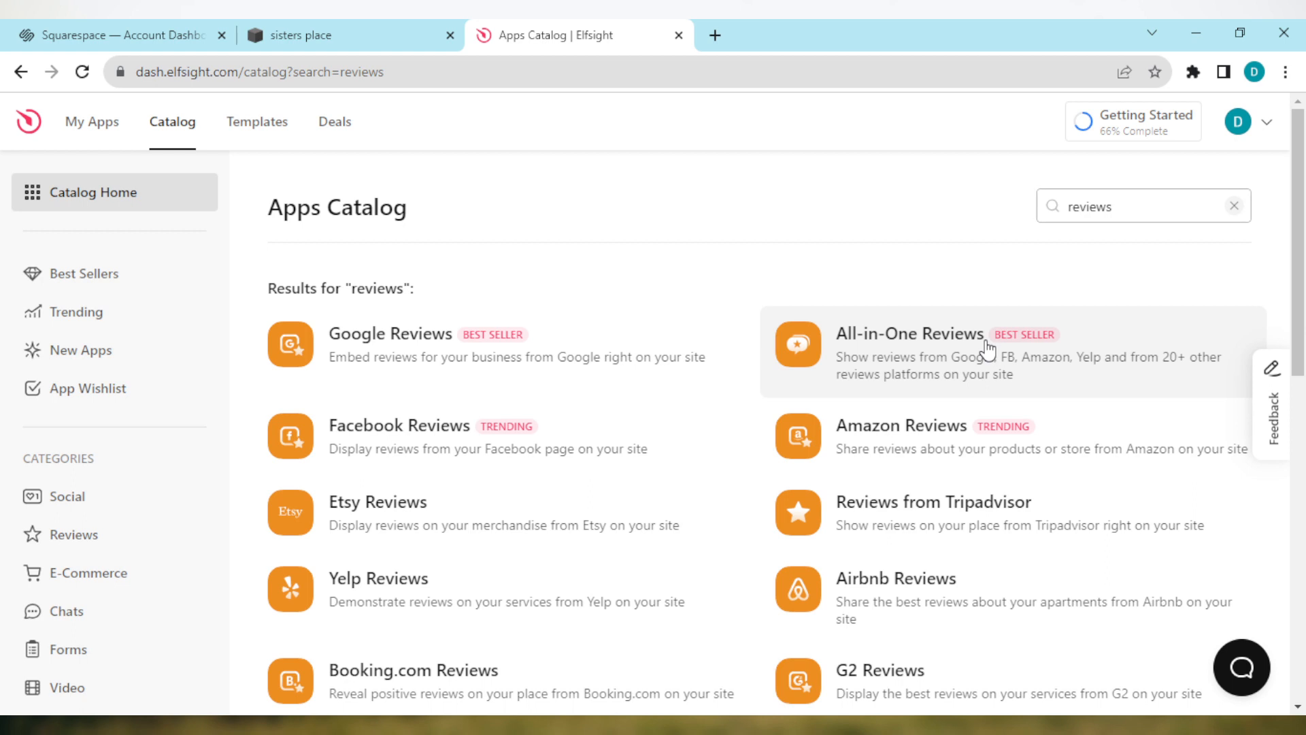
left_click(910, 334)
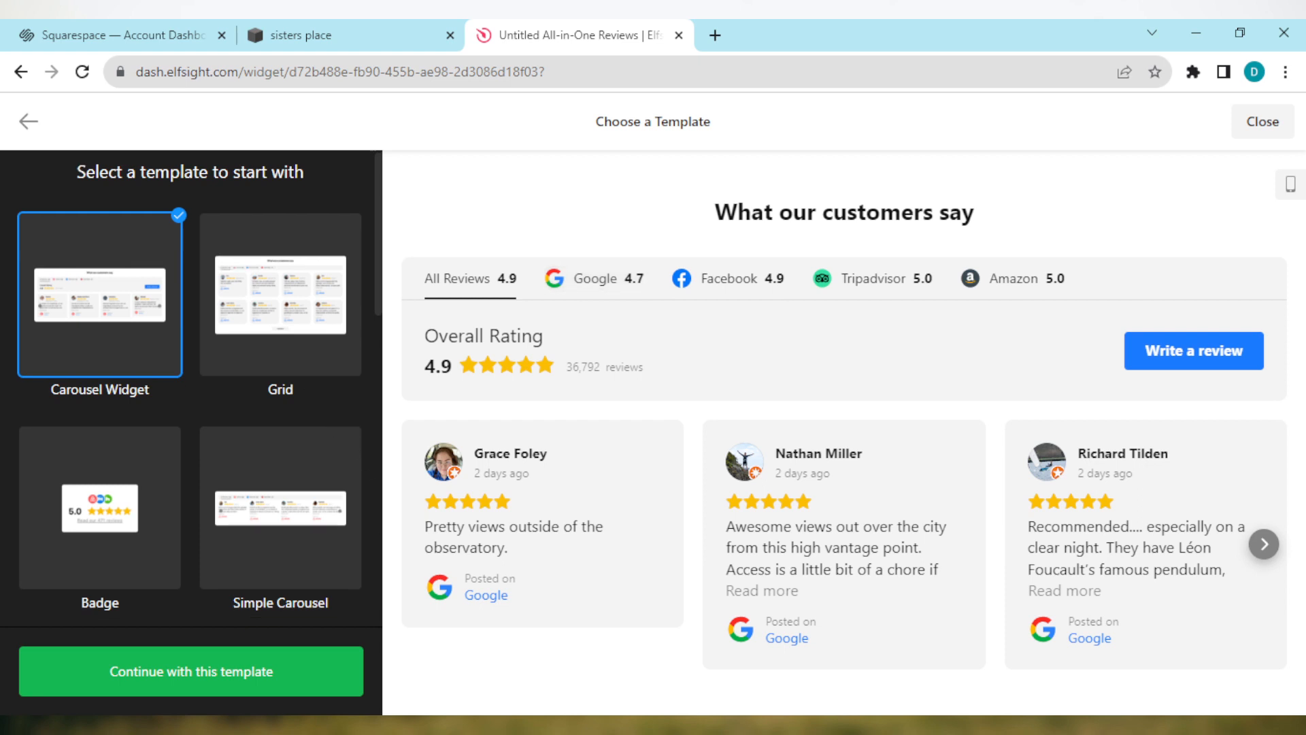
scroll("down", 3)
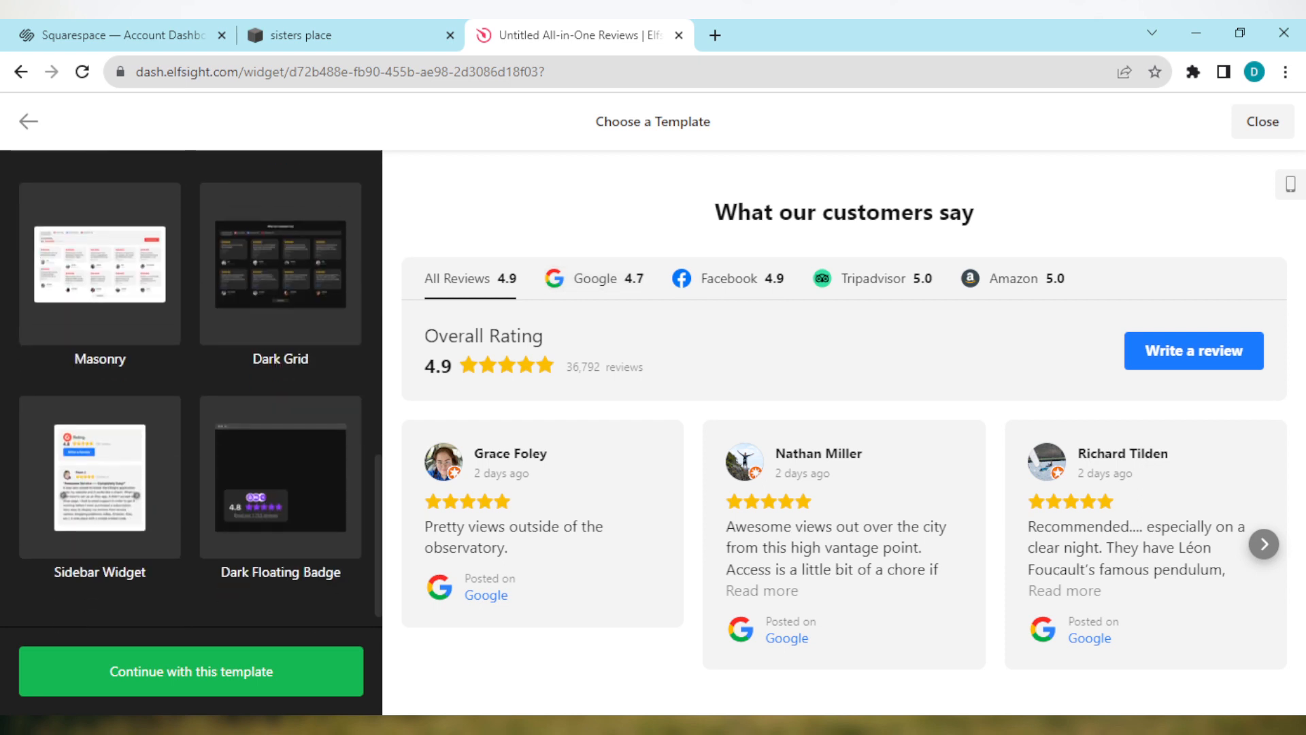
left_click(99, 303)
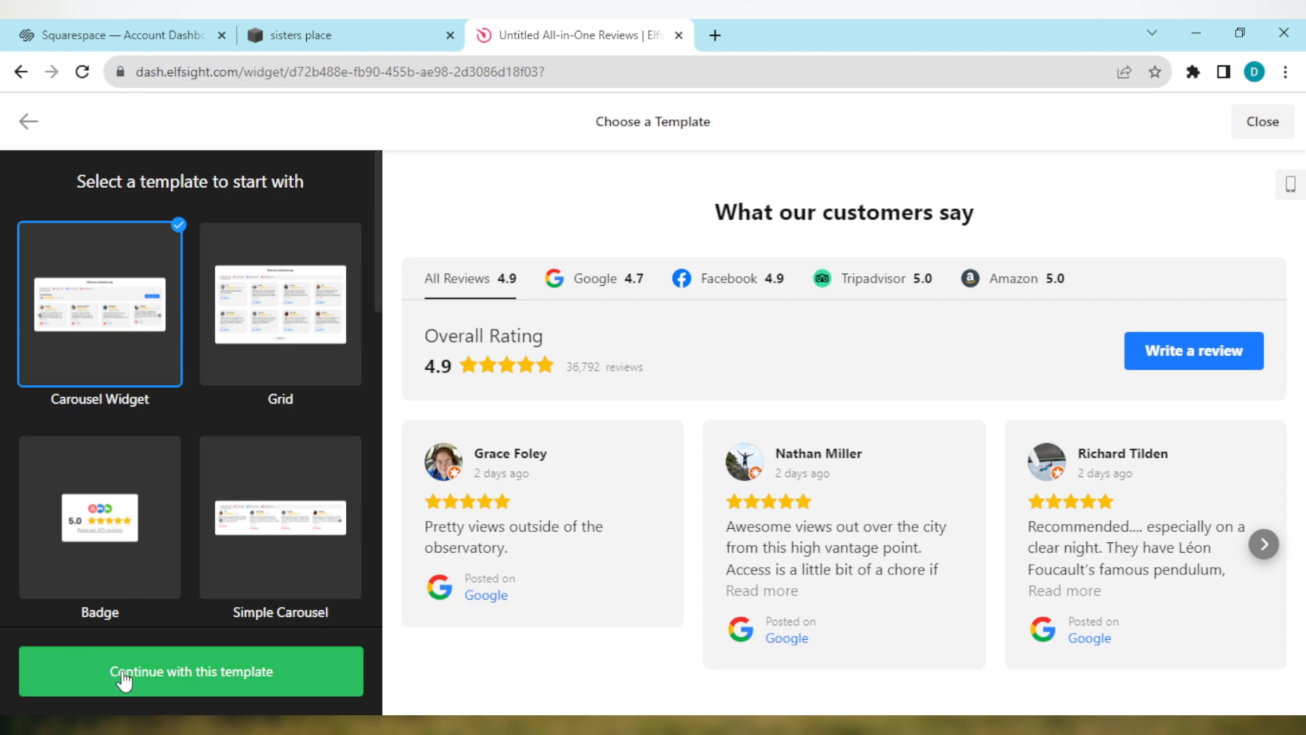
Continue with the carousel template, skip adding a review source, and publish the widget
left_click(190, 671)
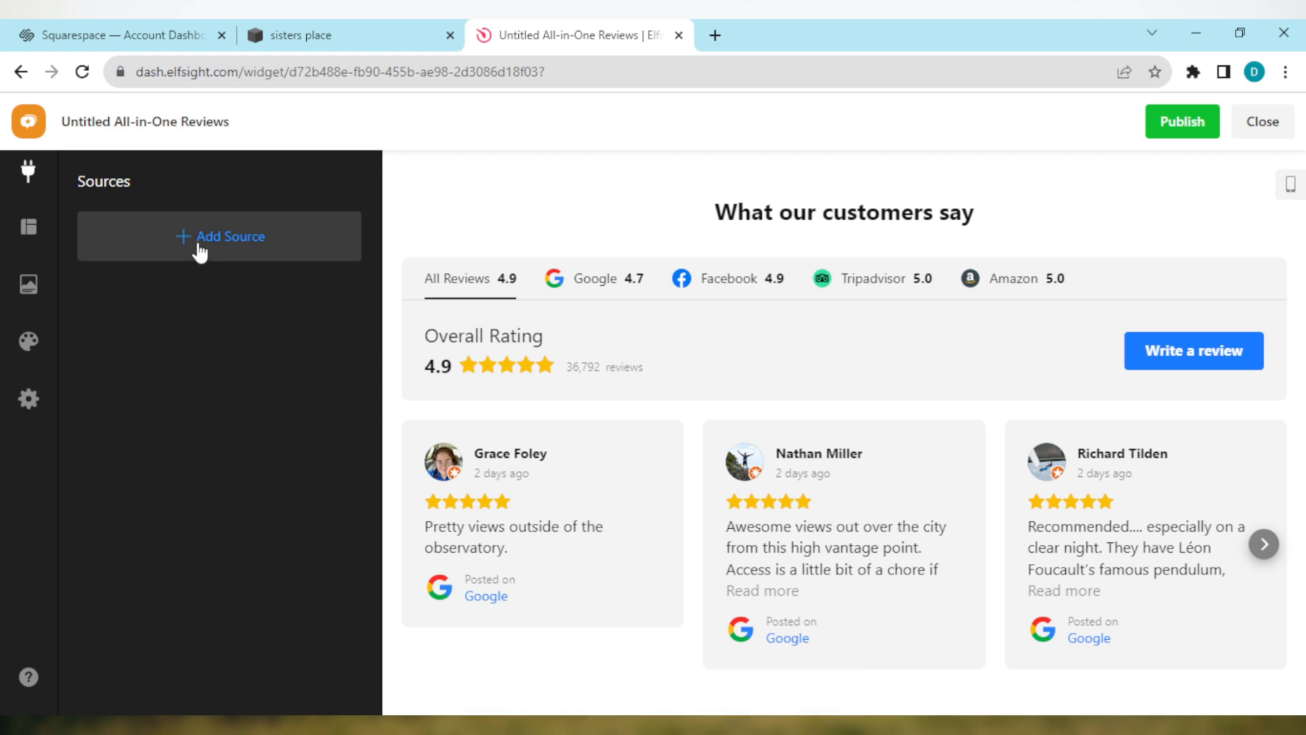
left_click(219, 236)
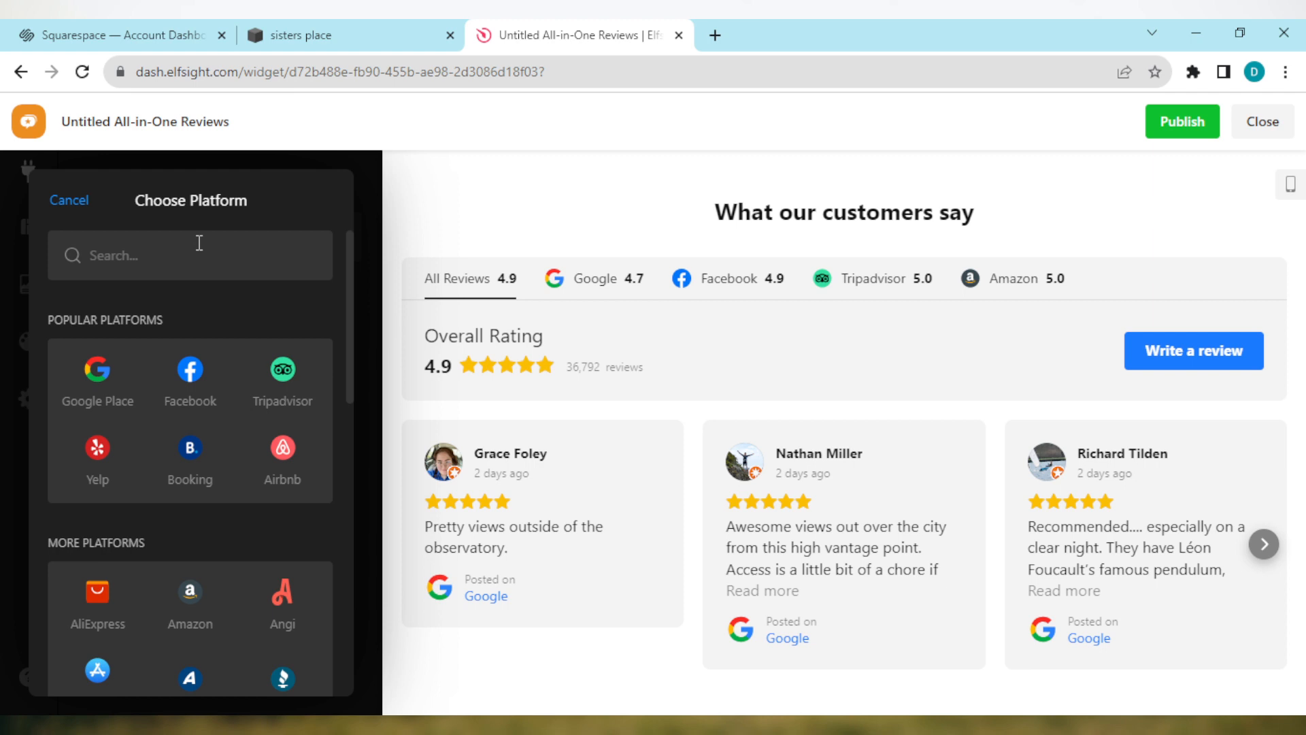
mouse_move(25, 467)
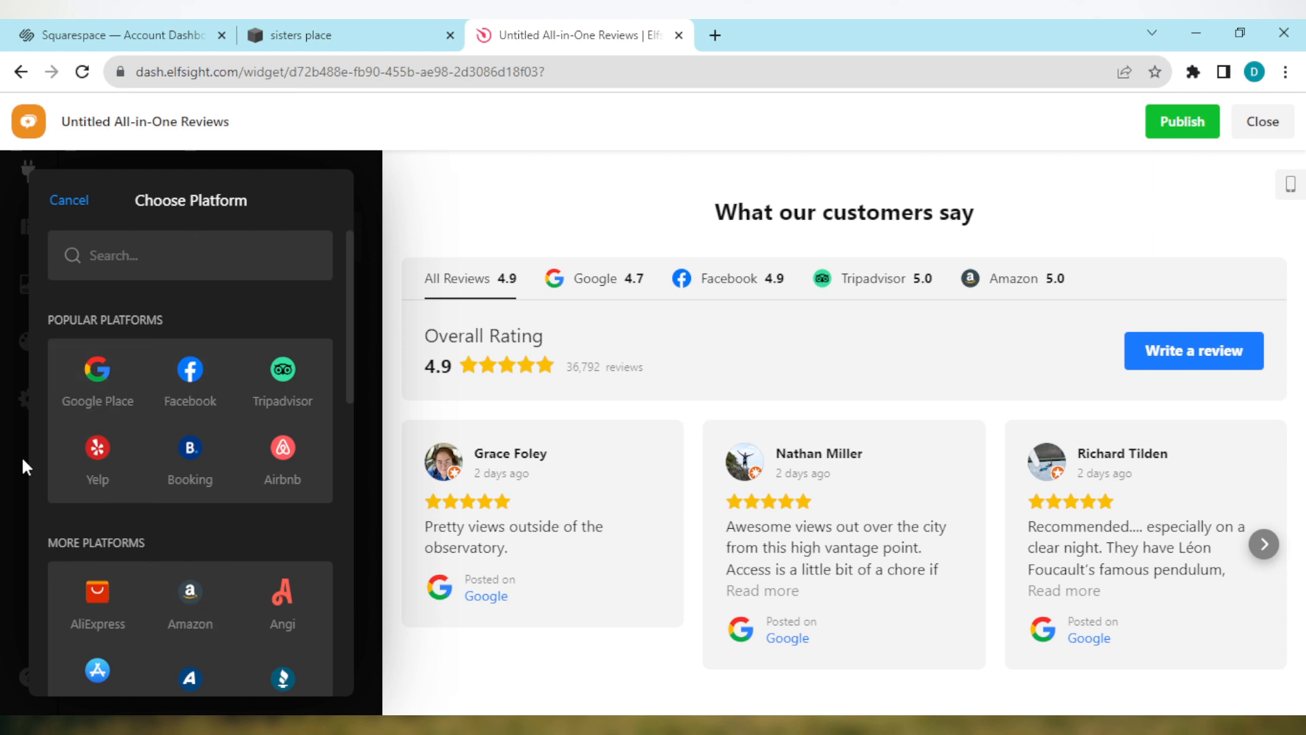
mouse_move(289, 203)
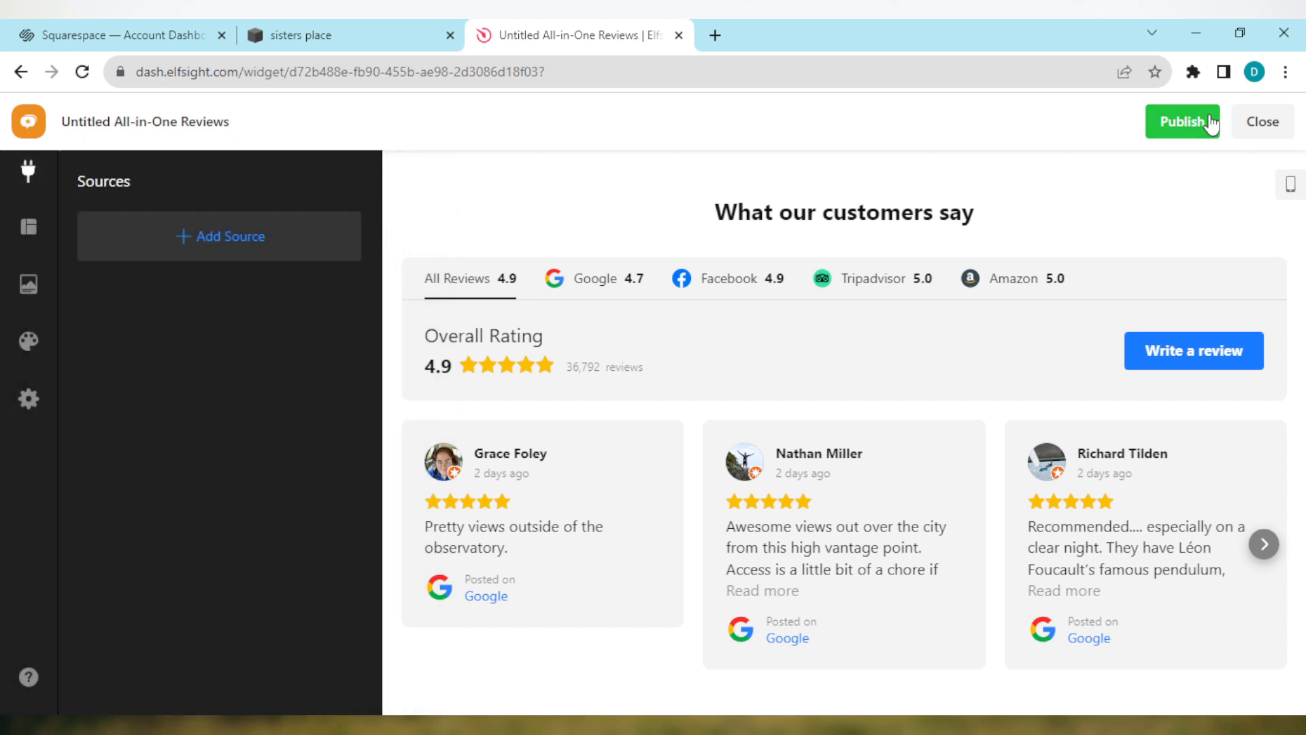
left_click(1183, 121)
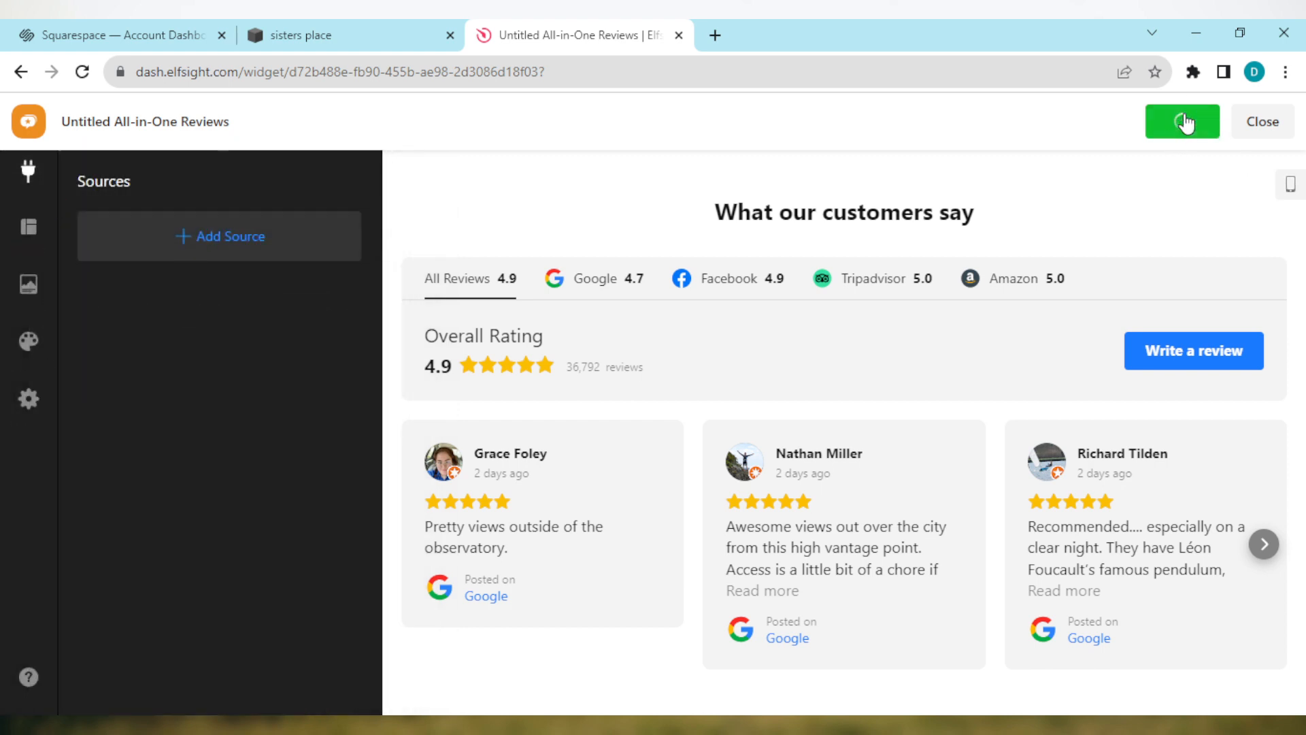
Select the Free plan for the widget and bring up its embed code ready to copy
left_click(1181, 121)
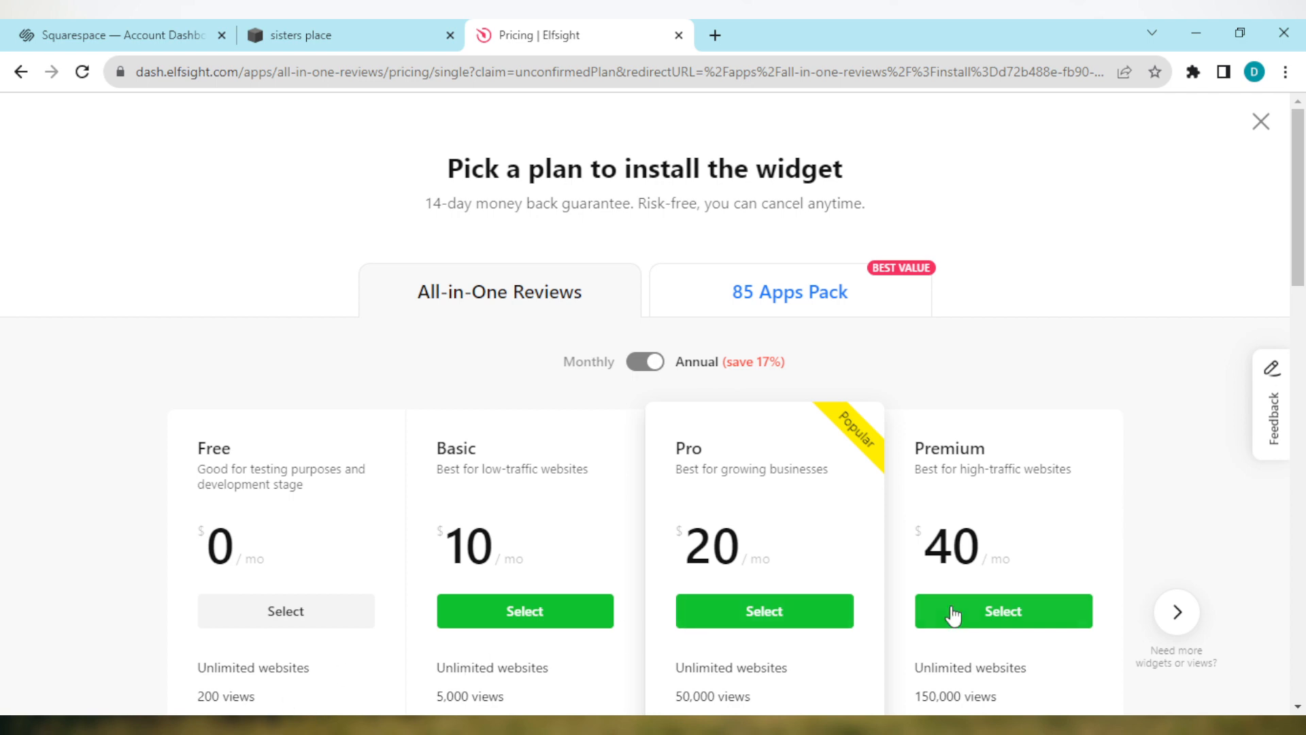
mouse_move(670, 584)
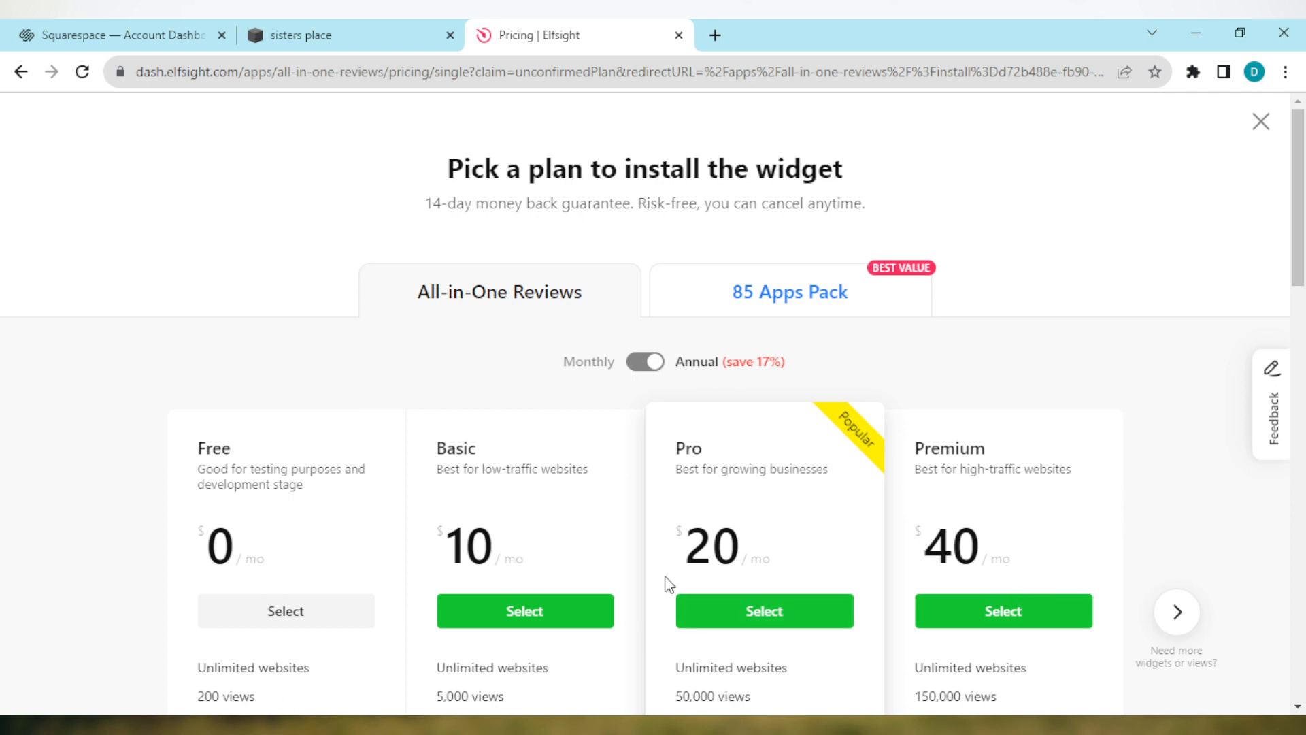
mouse_move(1073, 594)
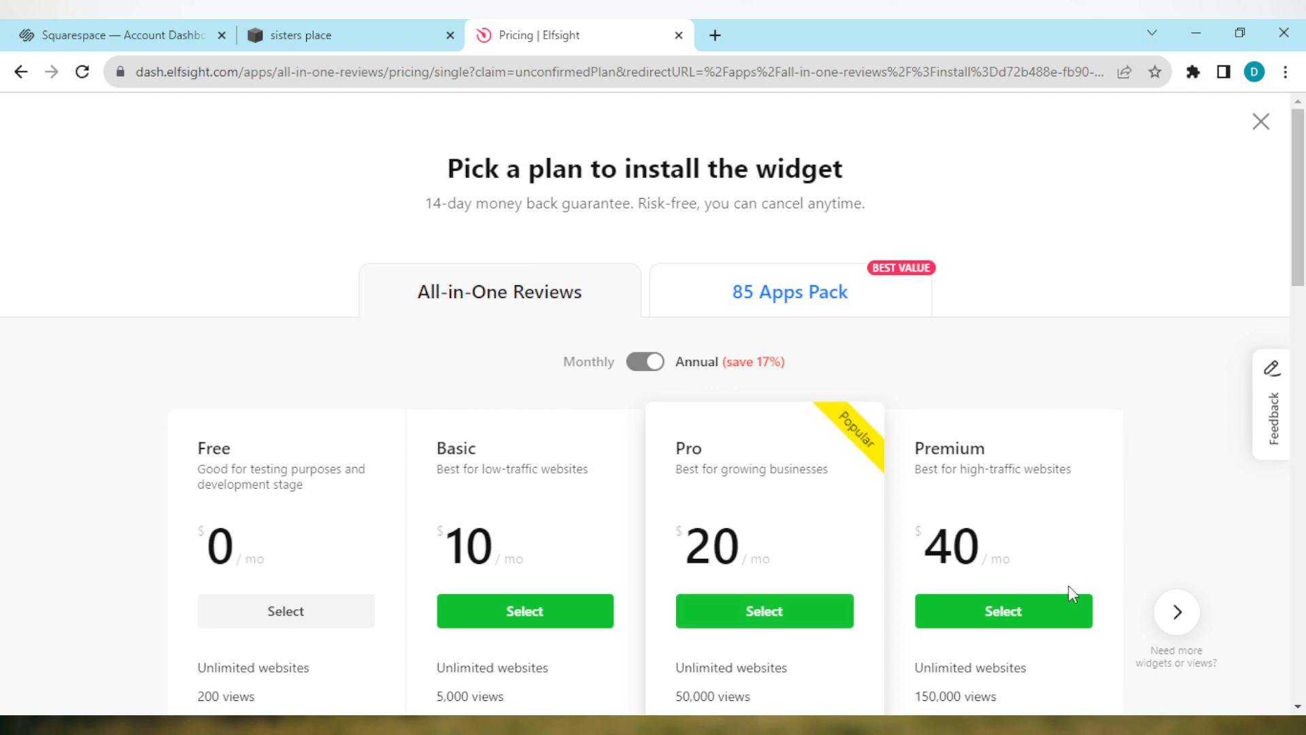
mouse_move(284, 609)
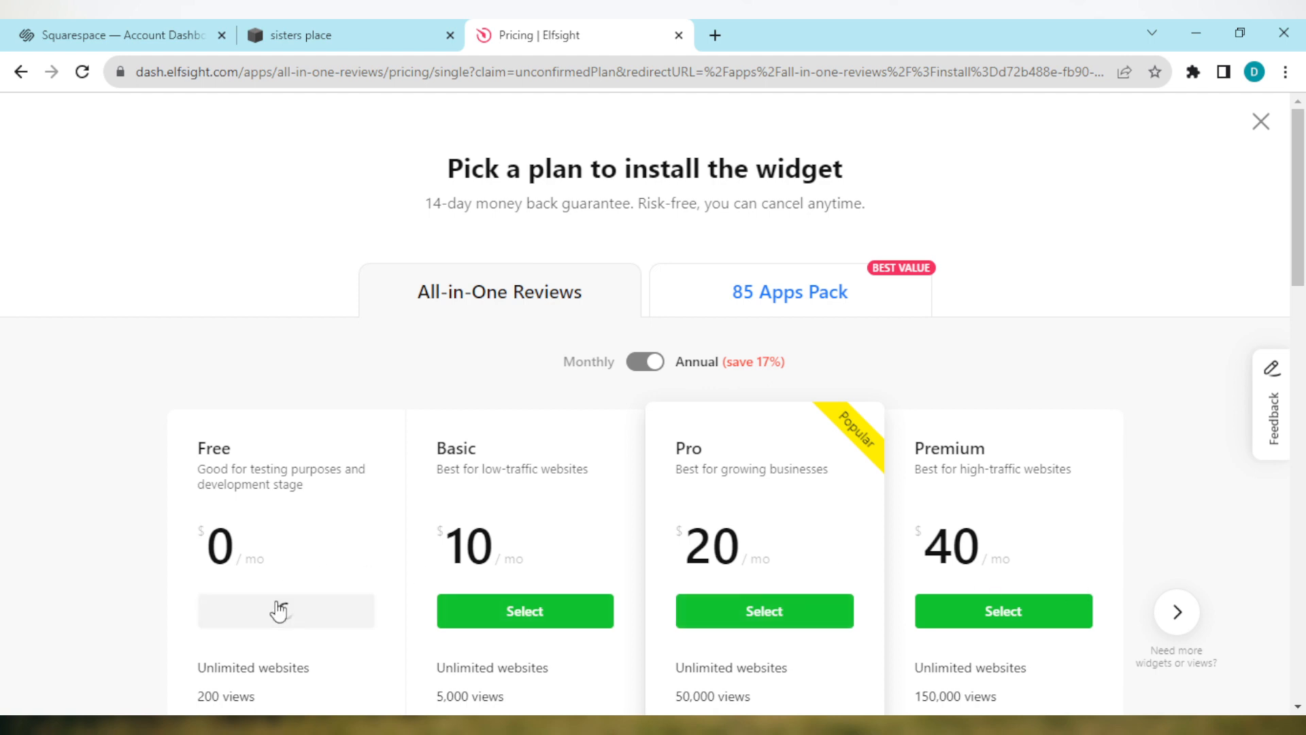
left_click(286, 611)
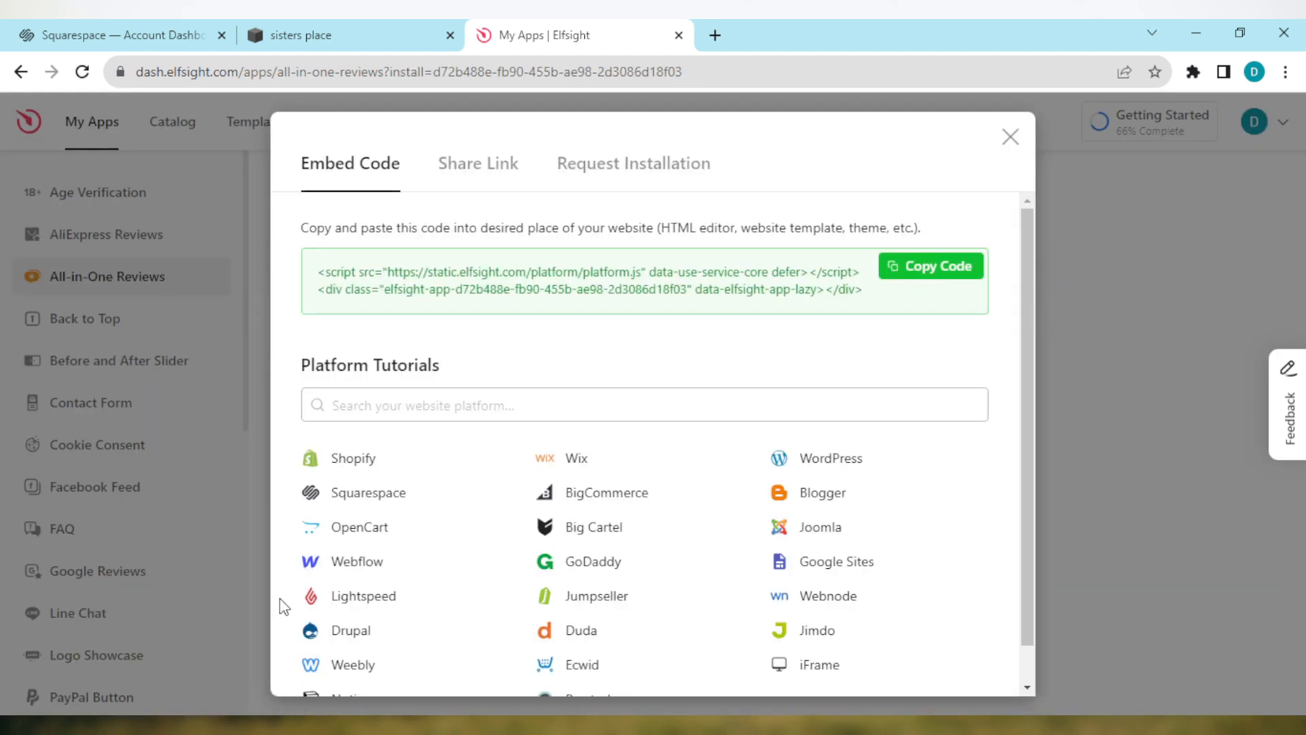
left_click(923, 265)
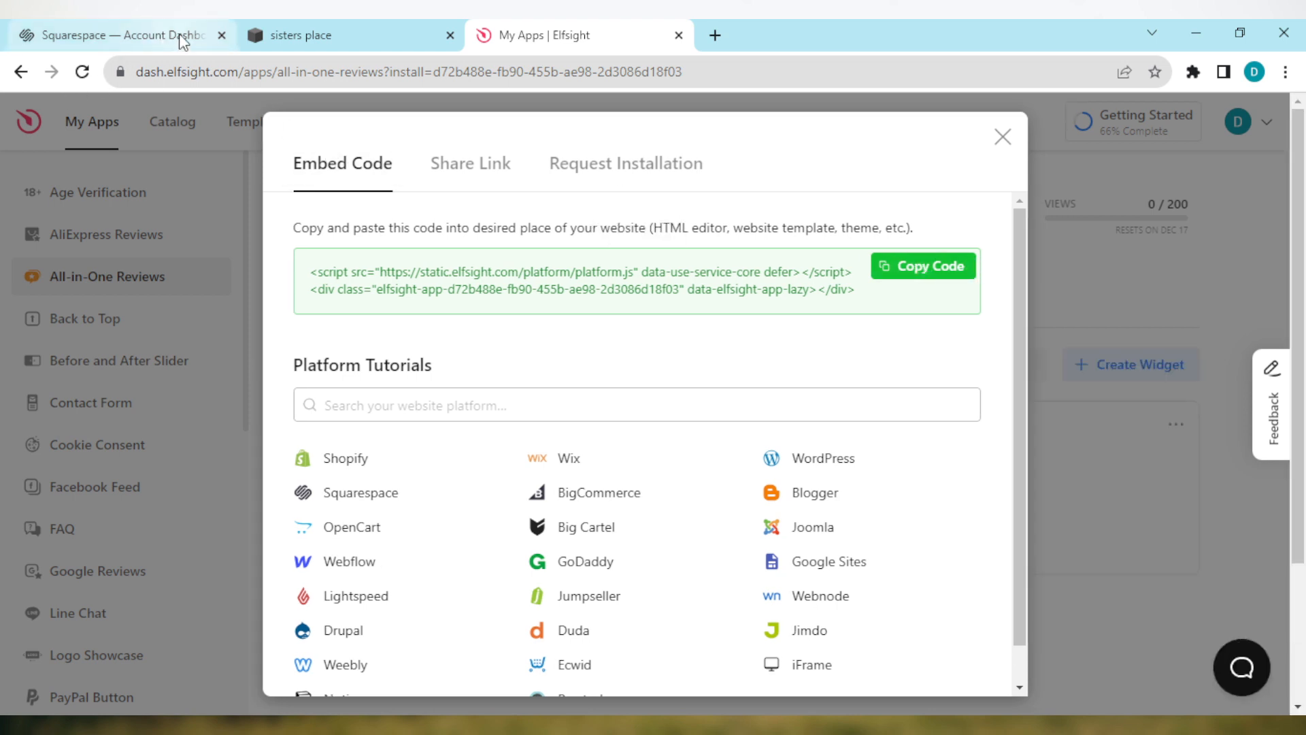
Return to the Squarespace dashboard, enter the shipping site's editor and reach Website Tools
left_click(117, 35)
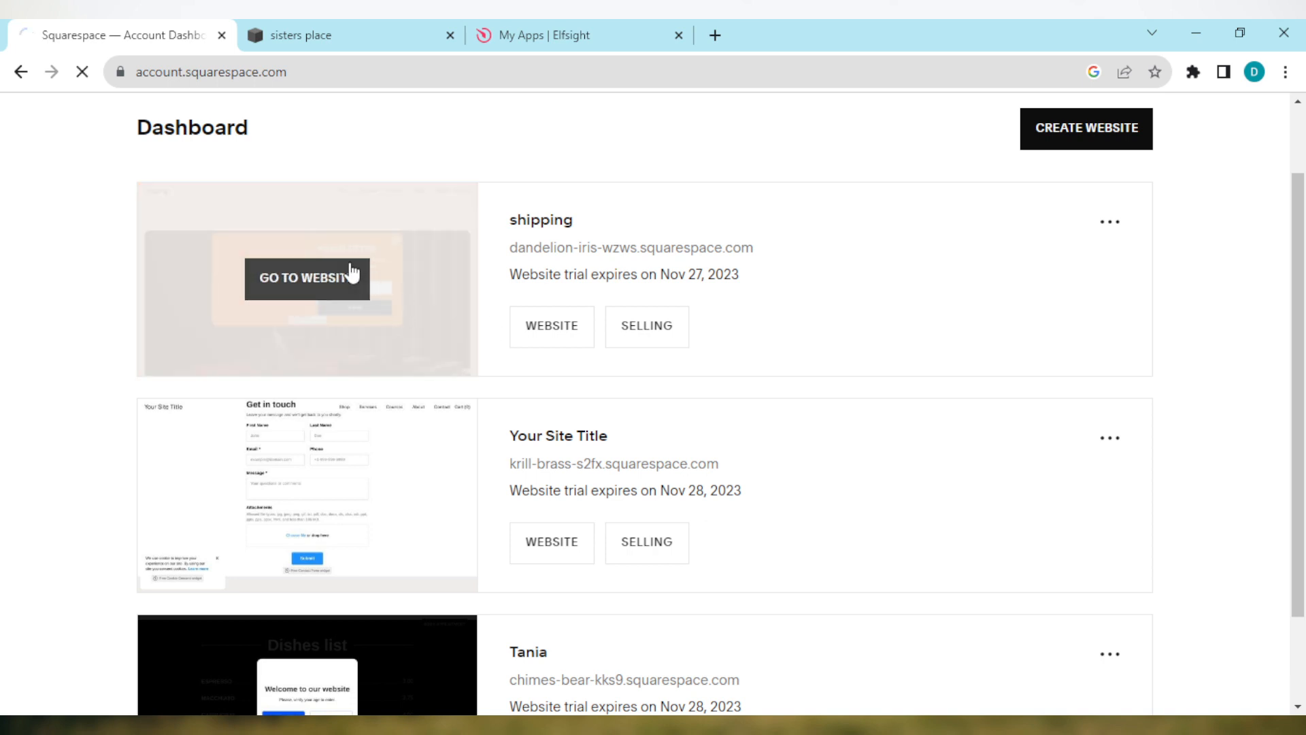
left_click(306, 279)
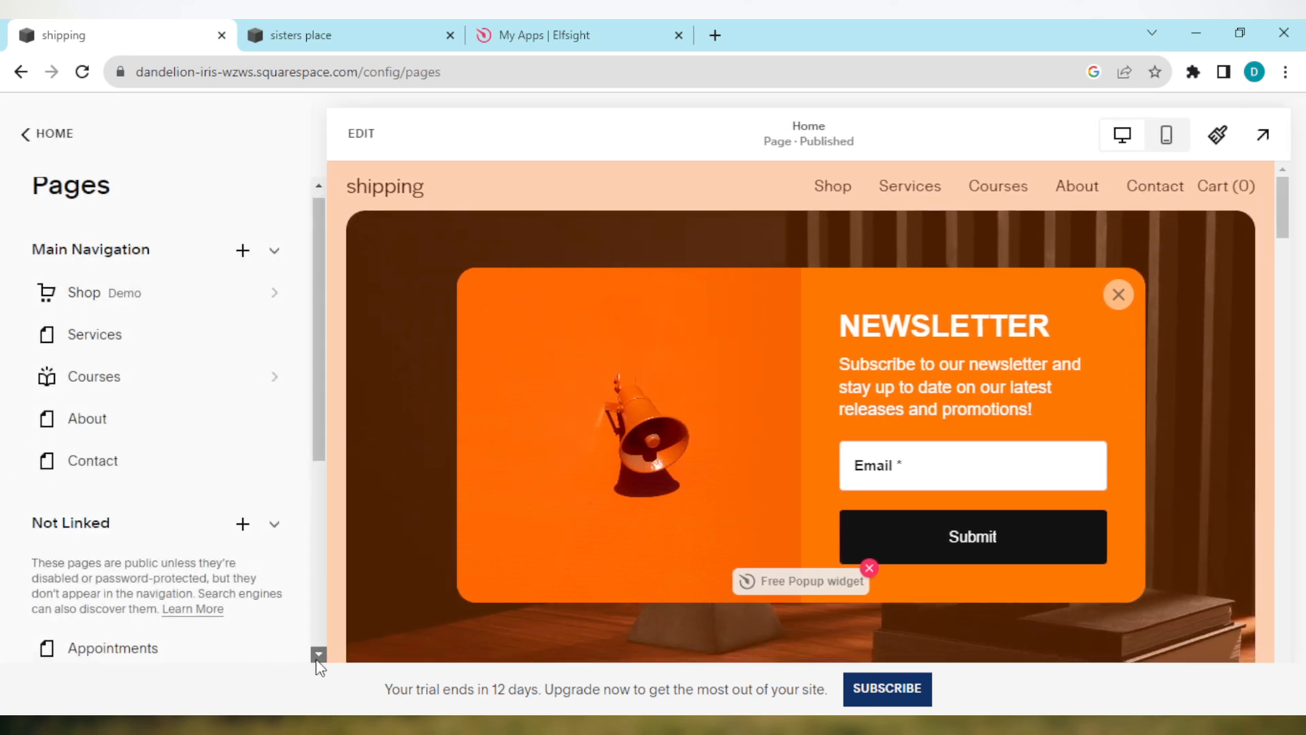
scroll("down", 3)
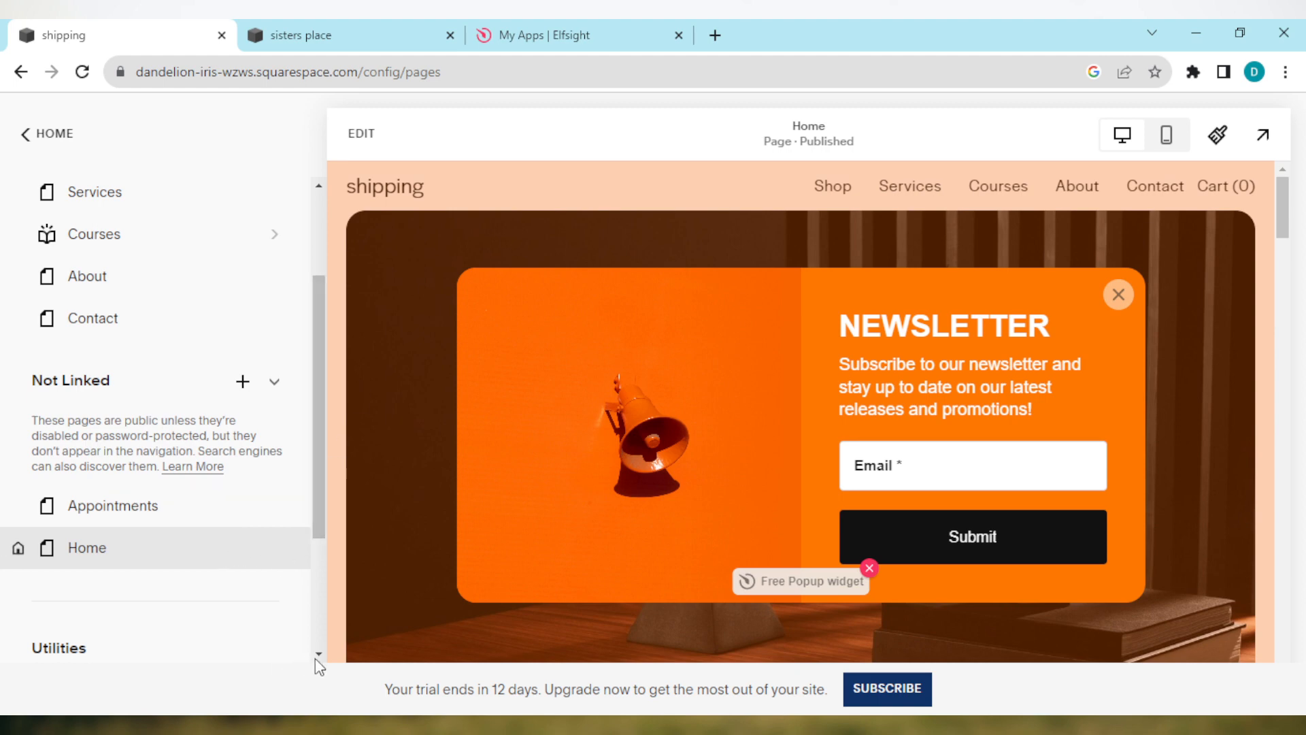
scroll("down", 3)
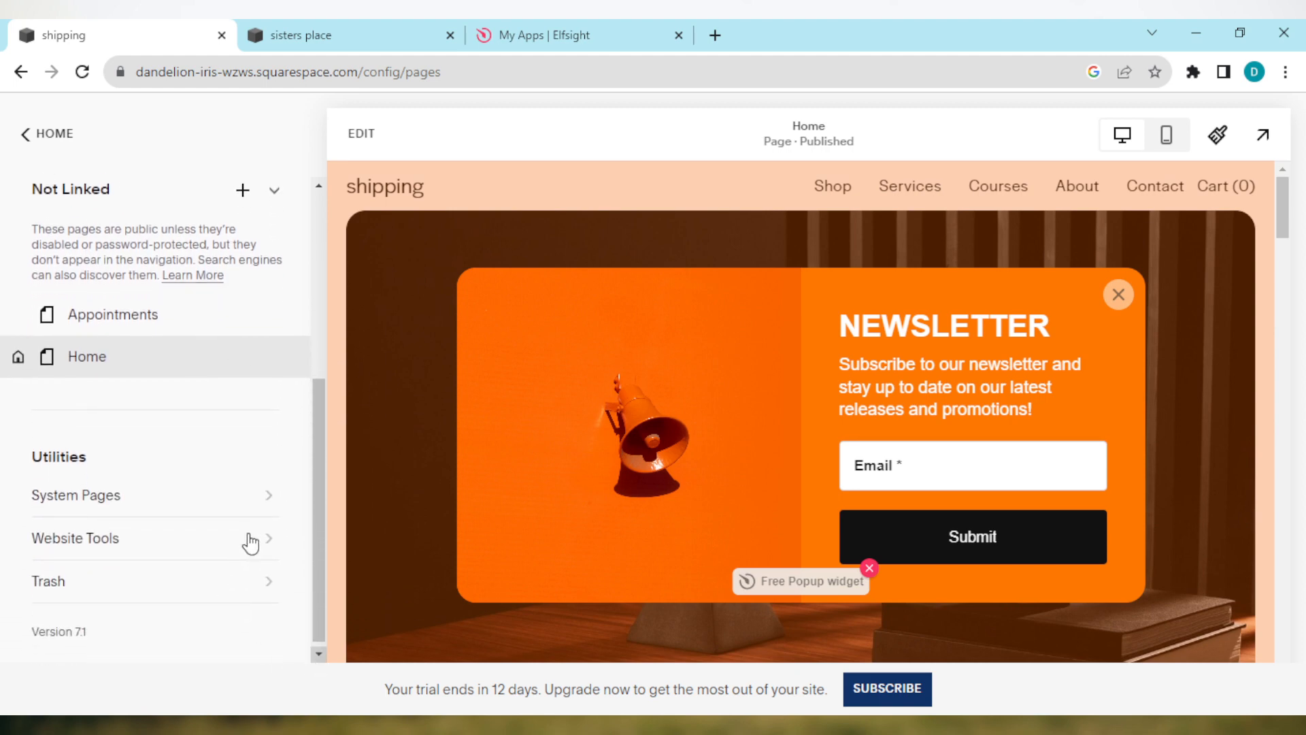
left_click(75, 539)
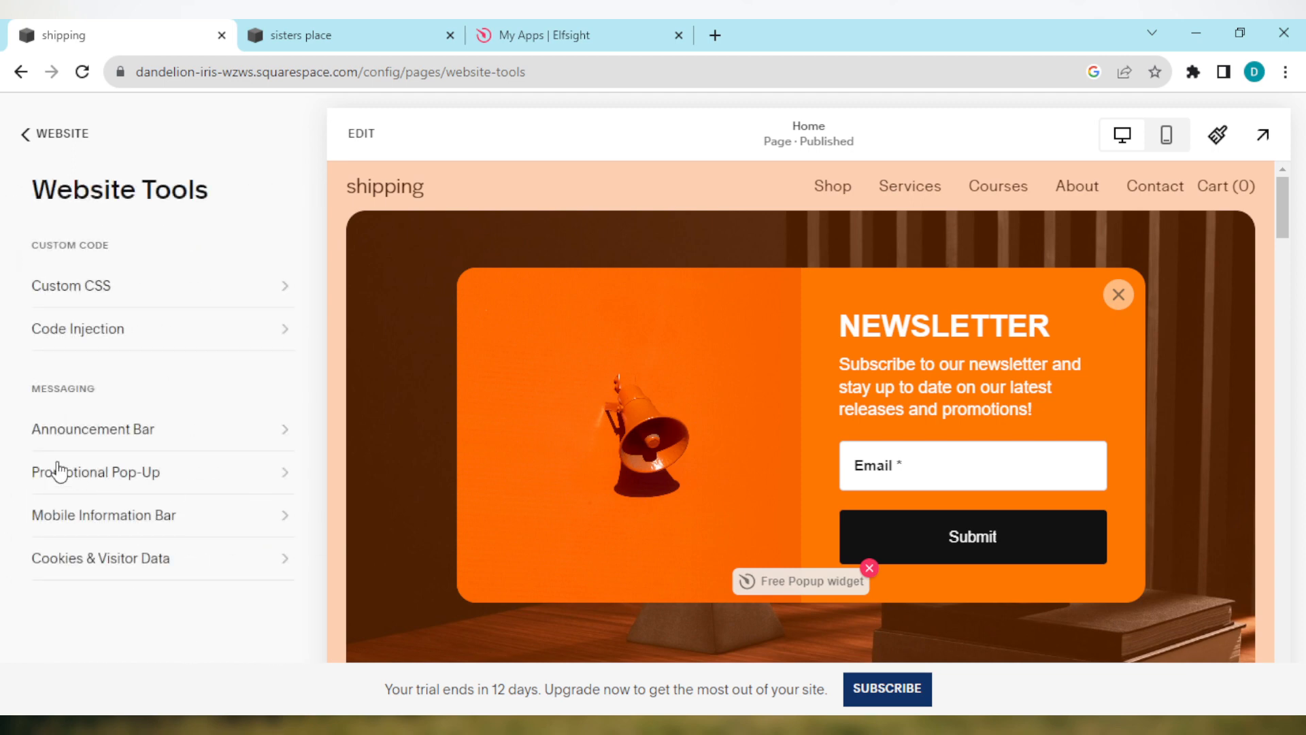
mouse_move(129, 340)
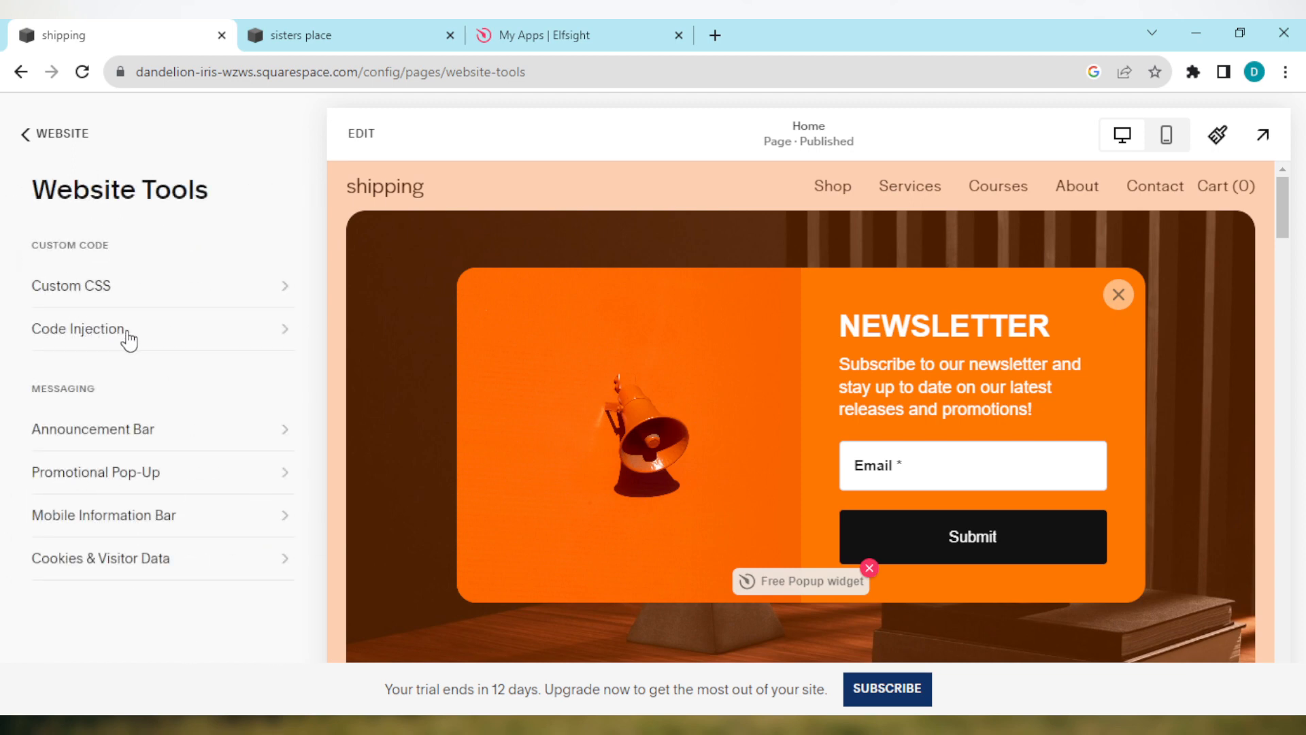
Enter Code Injection and move down to the Footer box for the Elfsight embed code
left_click(79, 328)
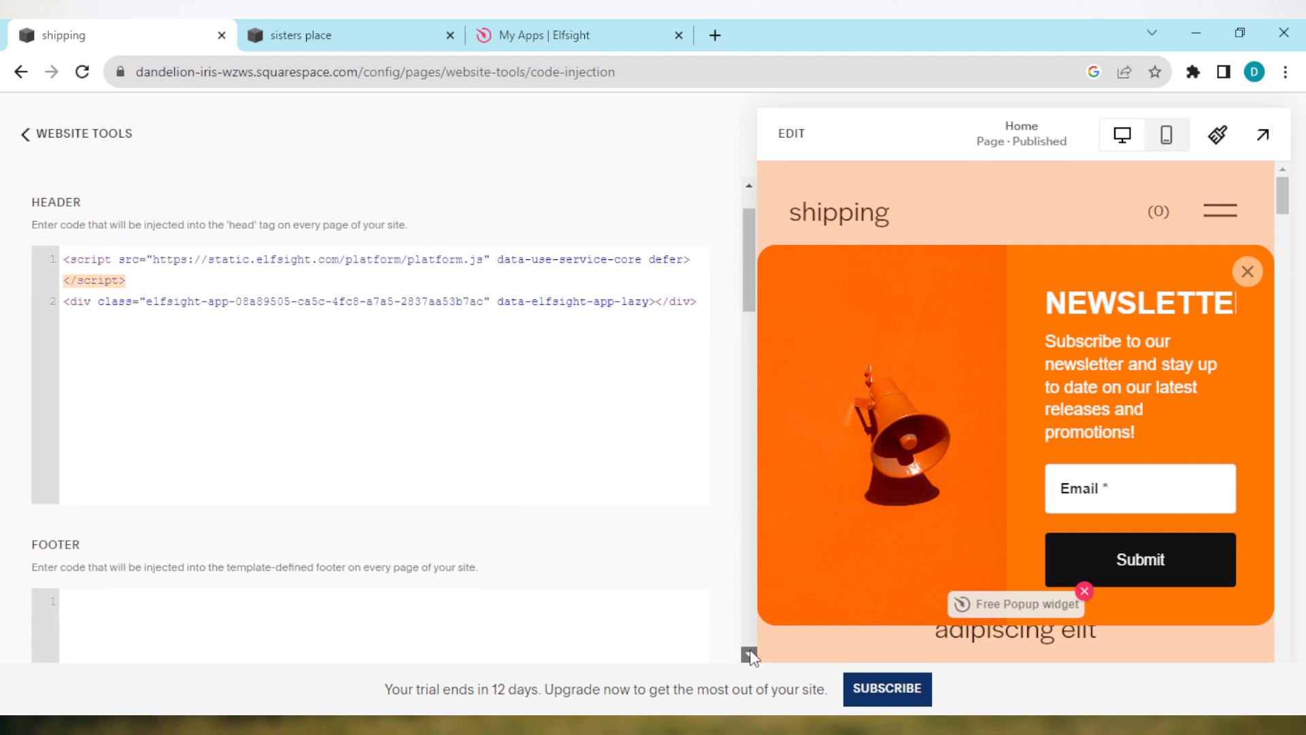
scroll("down", 3)
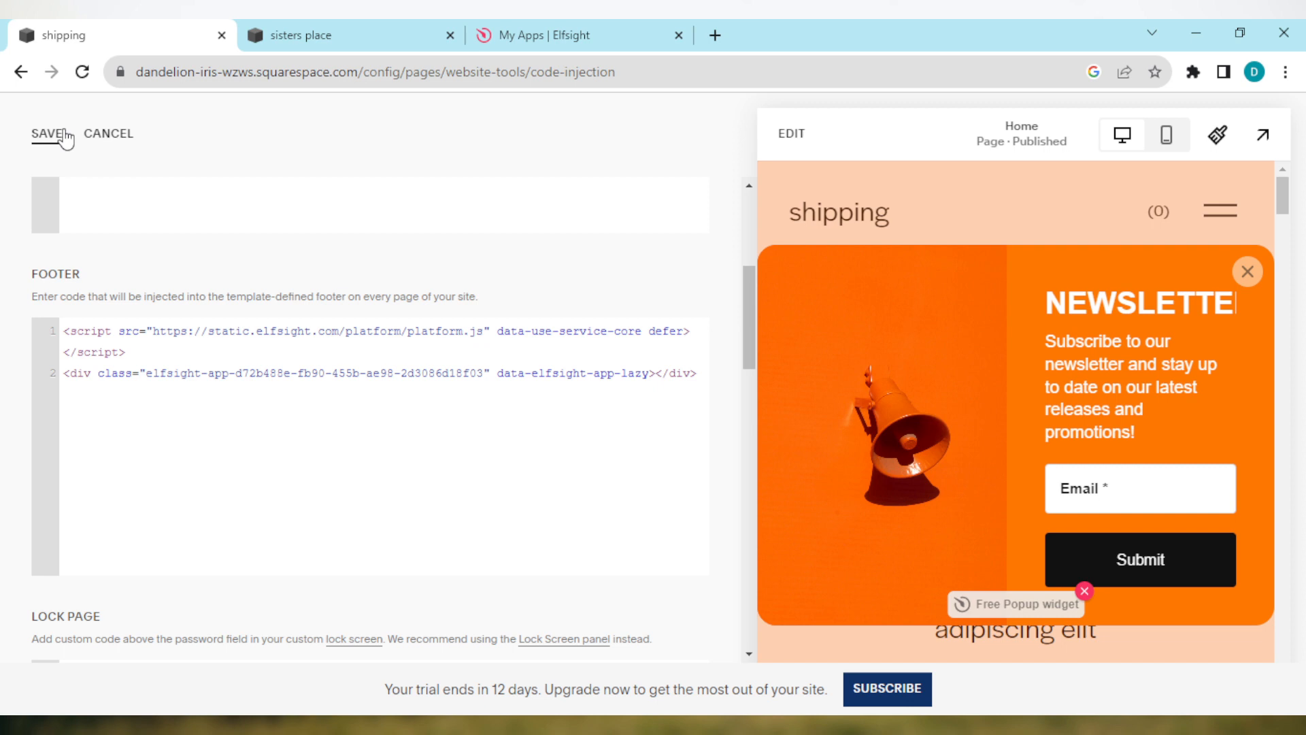
mouse_move(59, 135)
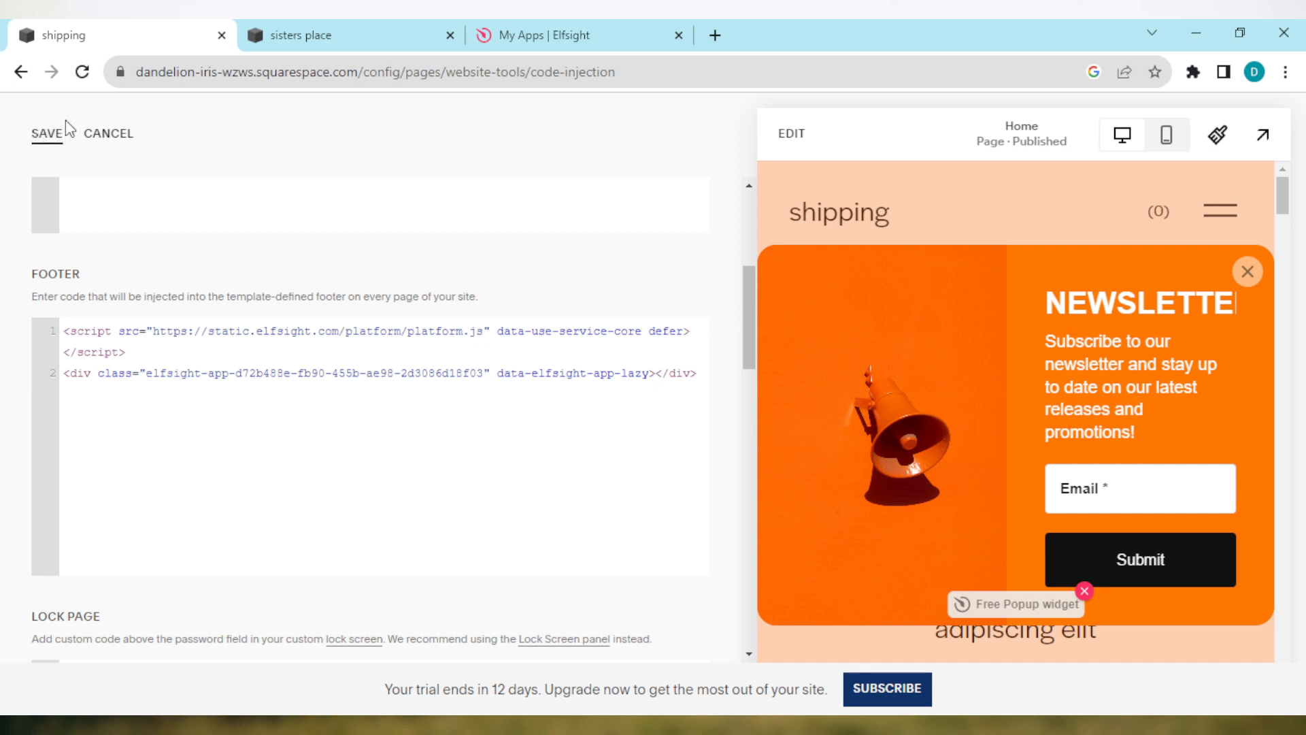